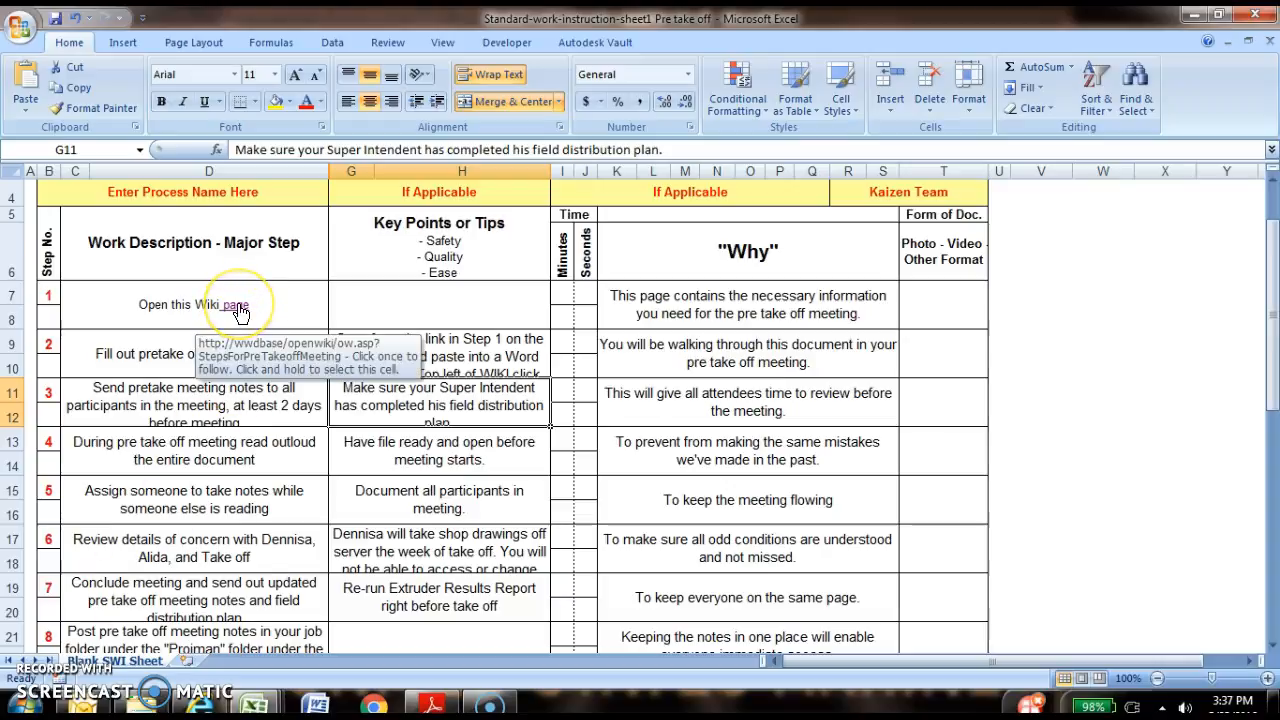
left_click(224, 304)
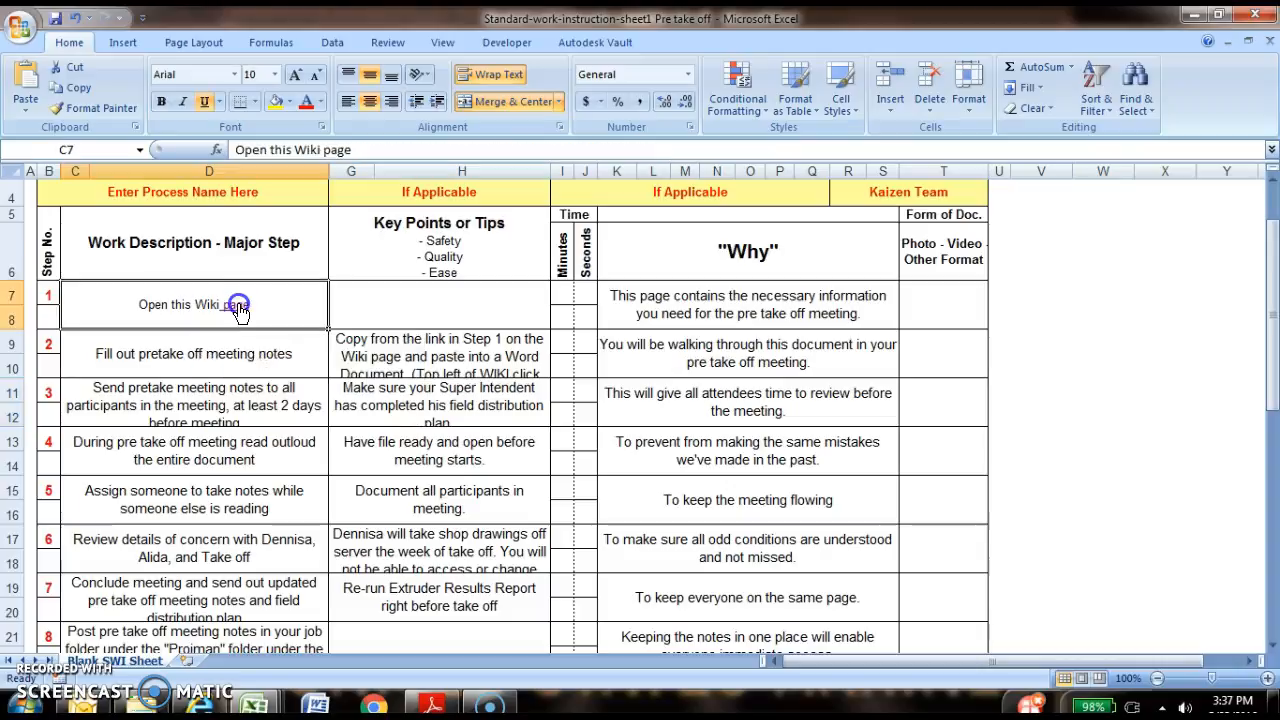
left_click(220, 304)
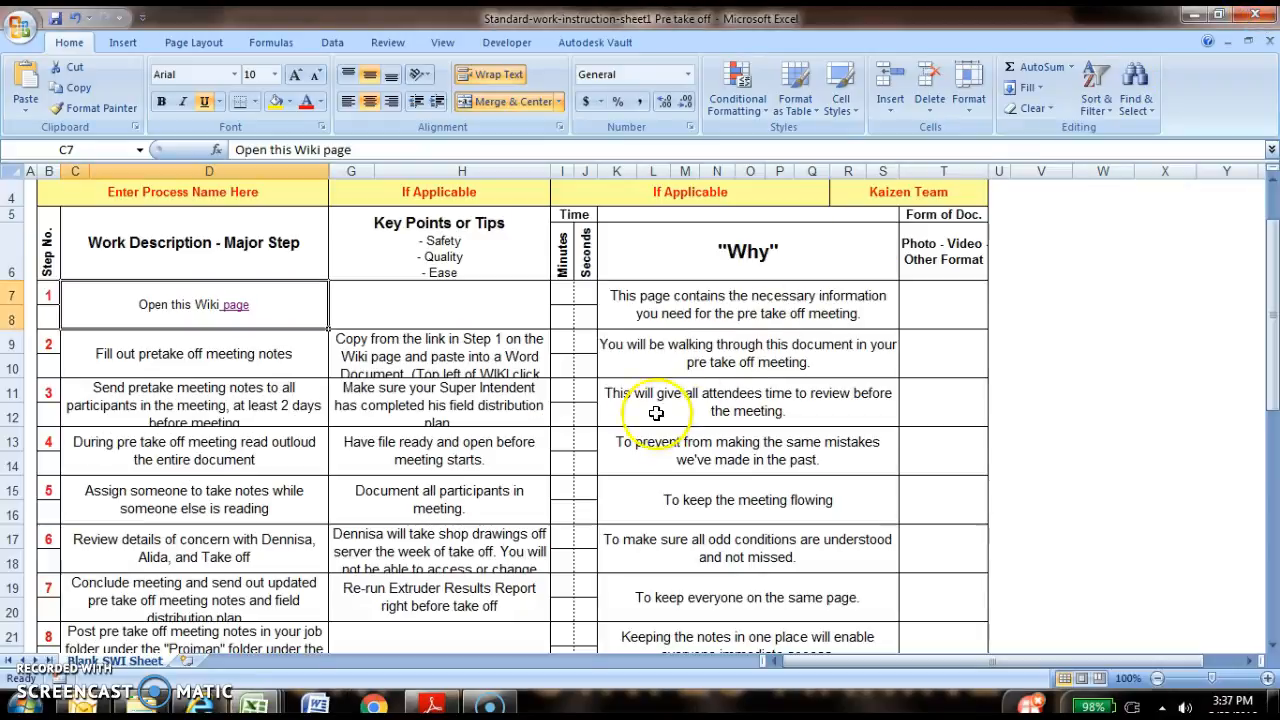
scroll("down", 3)
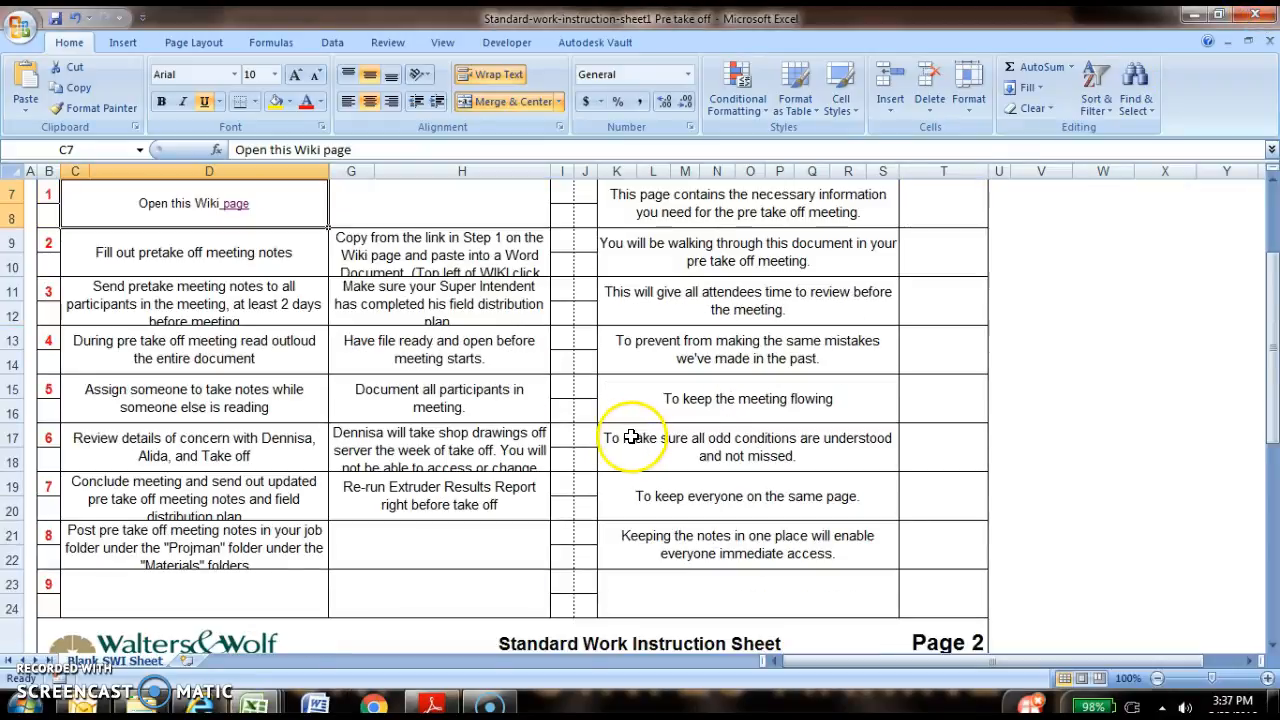